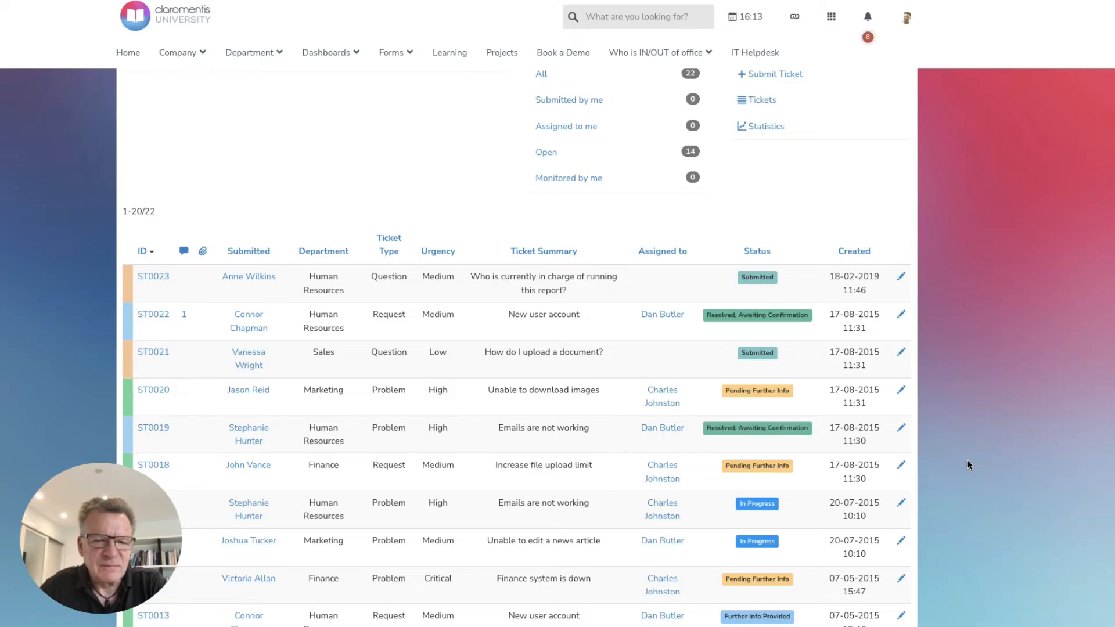
Step: Open ticket ST0004 and scroll down to its Assign to and Change status fields
{"action": "scroll", "scroll_direction": "down", "scroll_amount": 3}
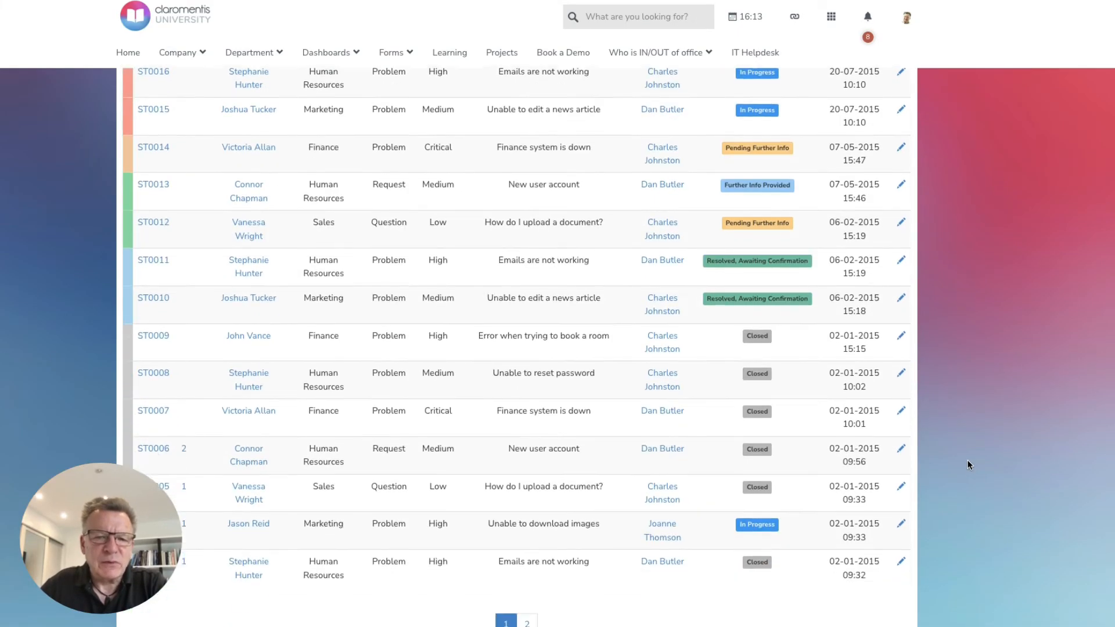
{"action": "scroll", "scroll_direction": "down", "scroll_amount": 3}
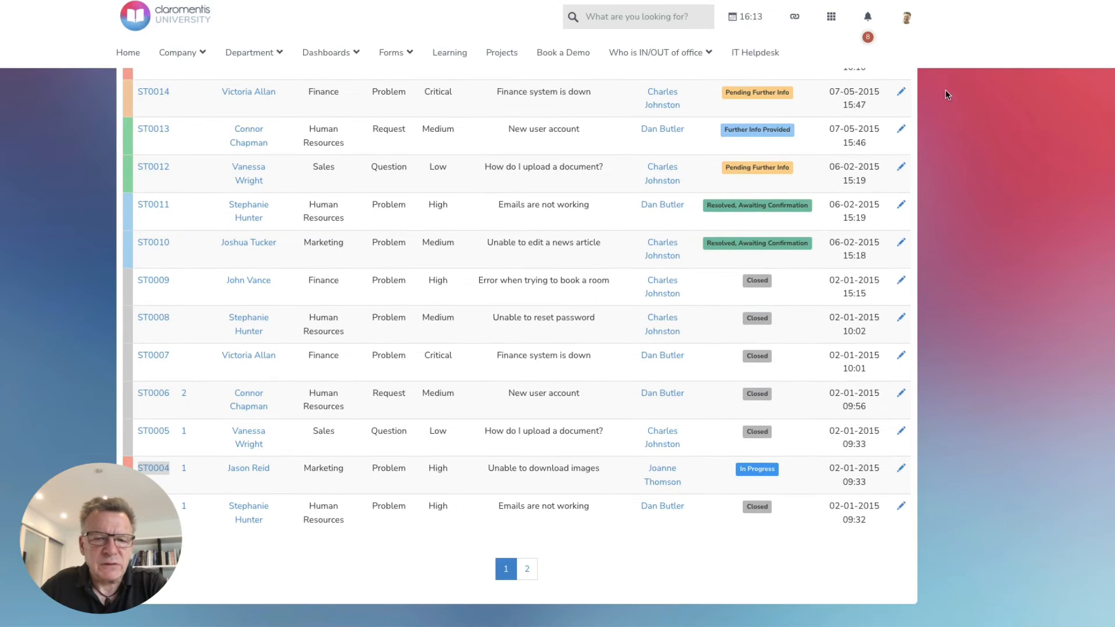
{"action": "left_click", "coordinate": [153, 468]}
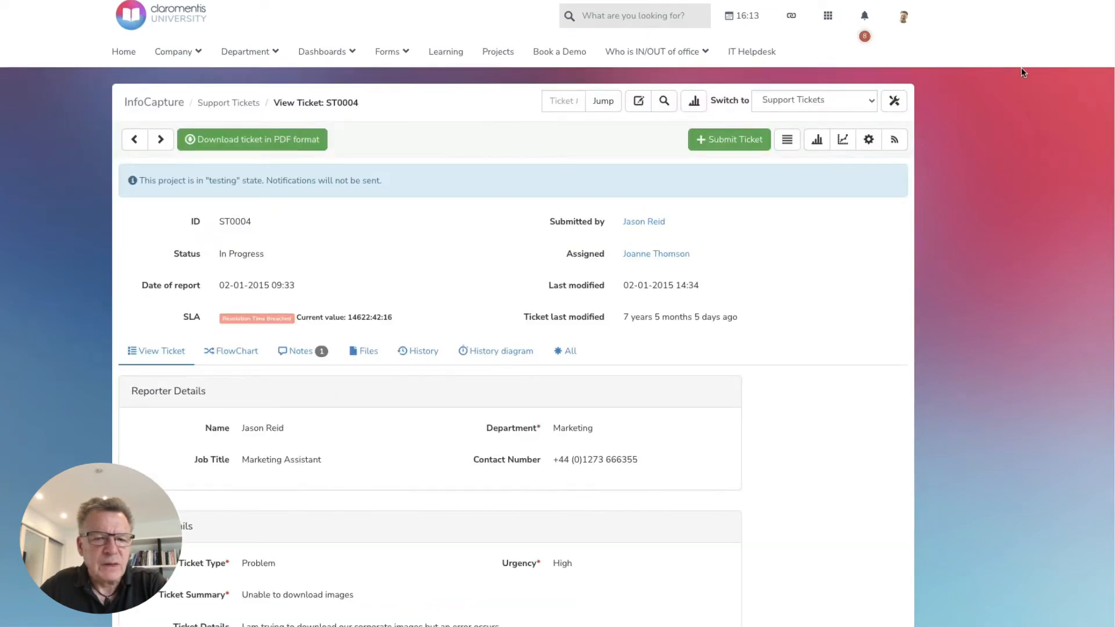
{"action": "scroll", "scroll_direction": "down", "scroll_amount": 3}
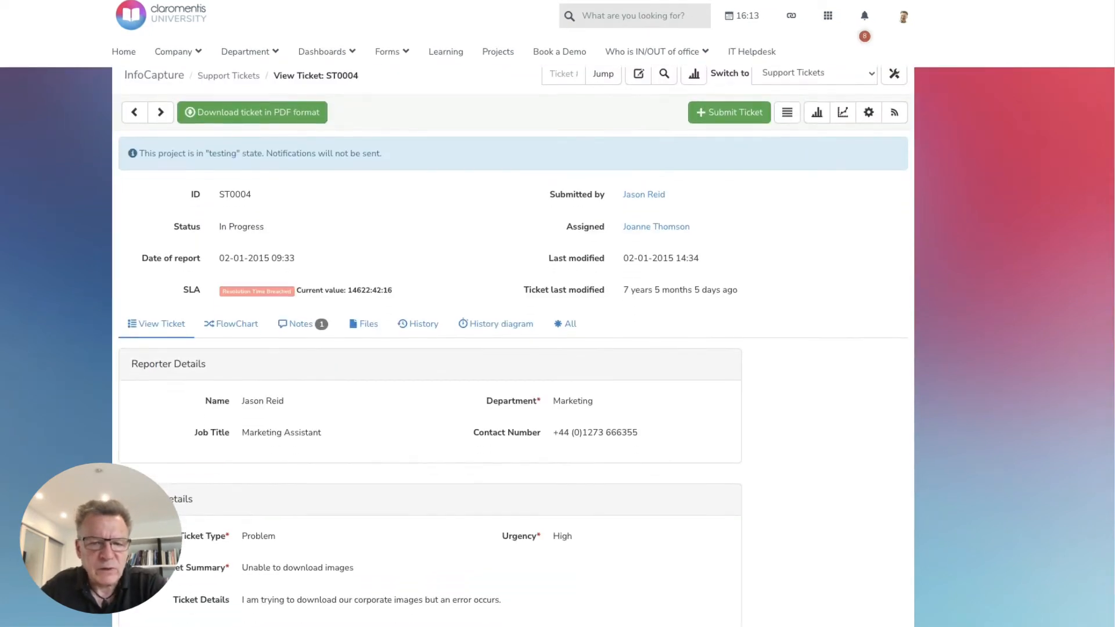
{"action": "scroll", "scroll_direction": "down", "scroll_amount": 3}
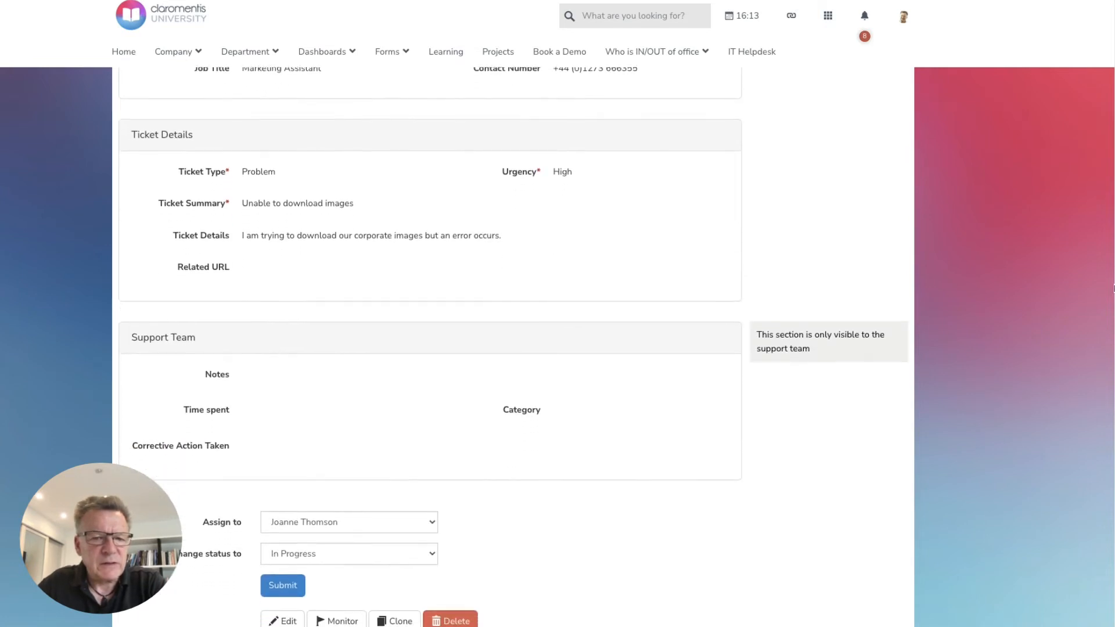
{"action": "scroll", "scroll_direction": "down", "scroll_amount": 3}
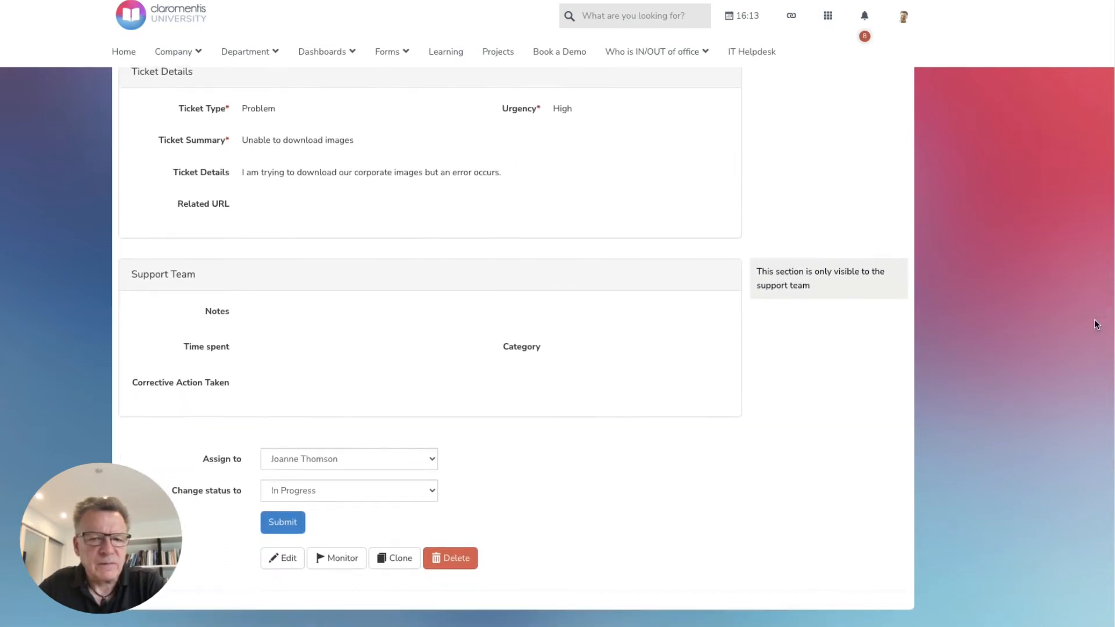
{"action": "scroll", "scroll_direction": "down", "scroll_amount": 3}
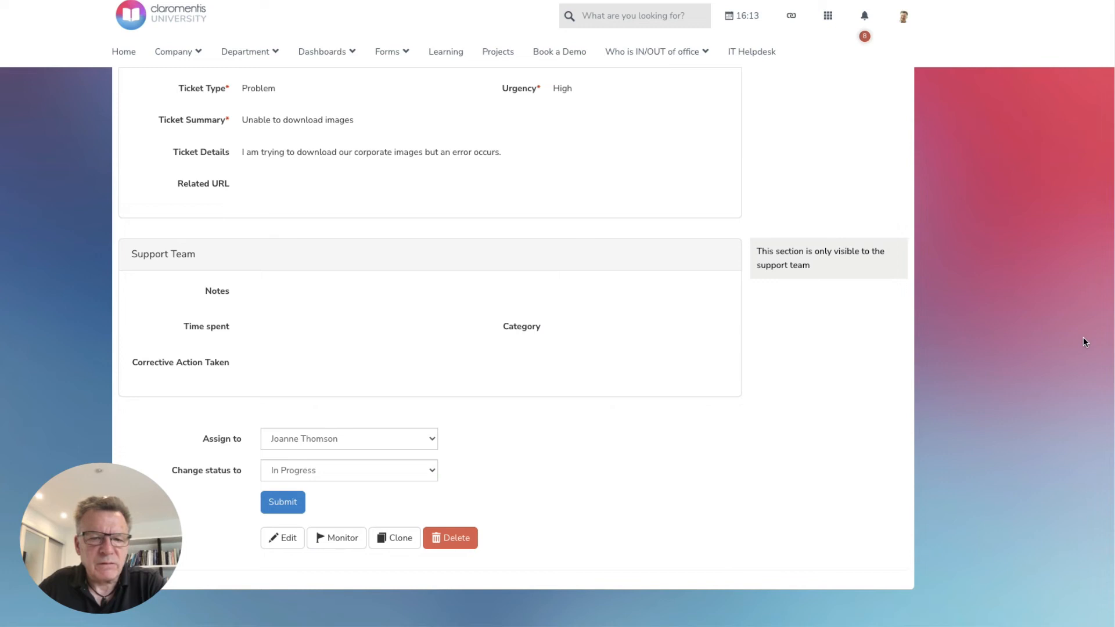
{"action": "mouse_move", "coordinate": [907, 293]}
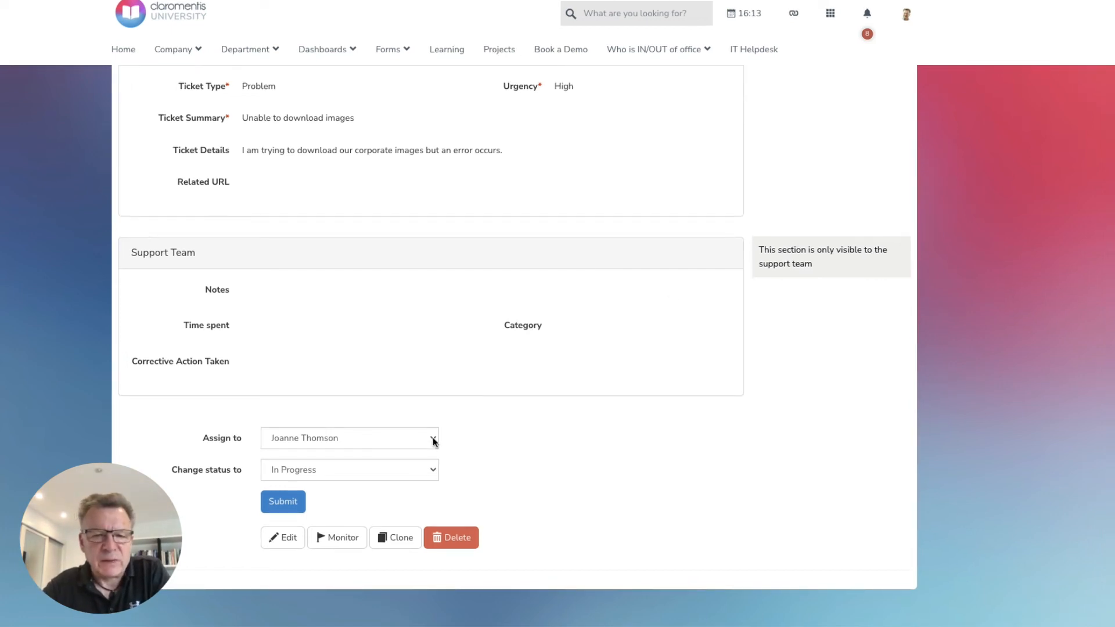
{"action": "left_click", "coordinate": [348, 437]}
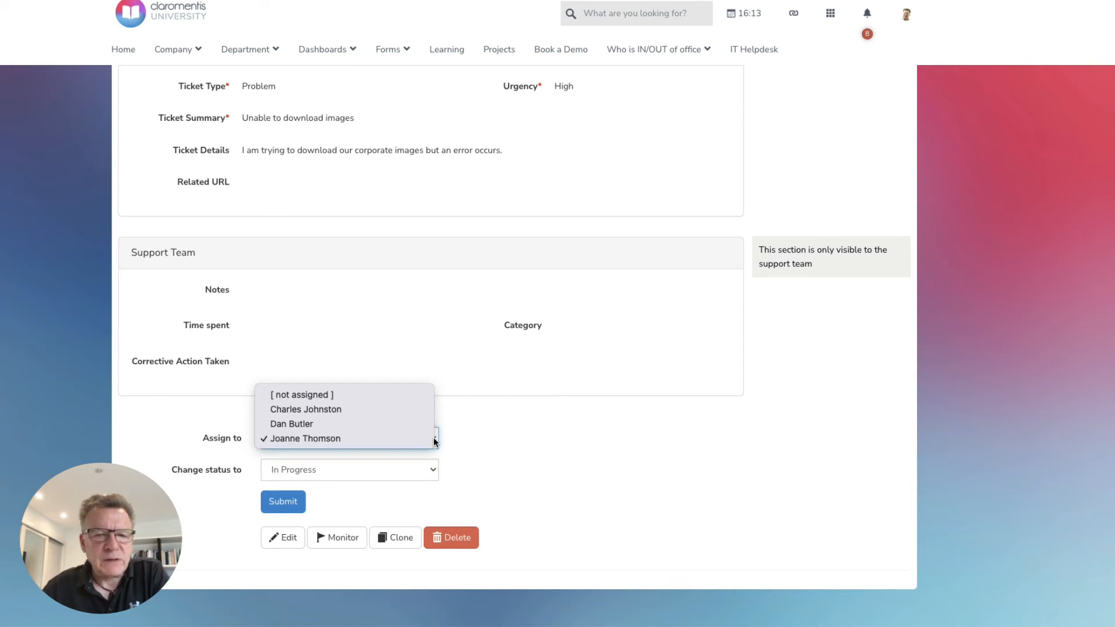
{"action": "left_click", "coordinate": [305, 438]}
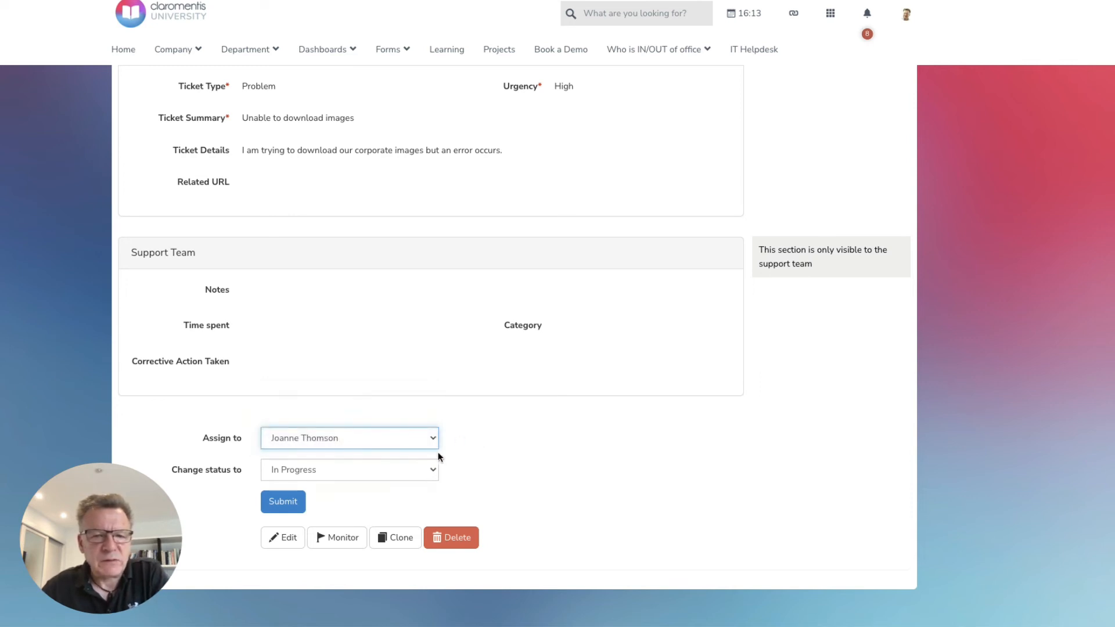
{"action": "left_click", "coordinate": [349, 469]}
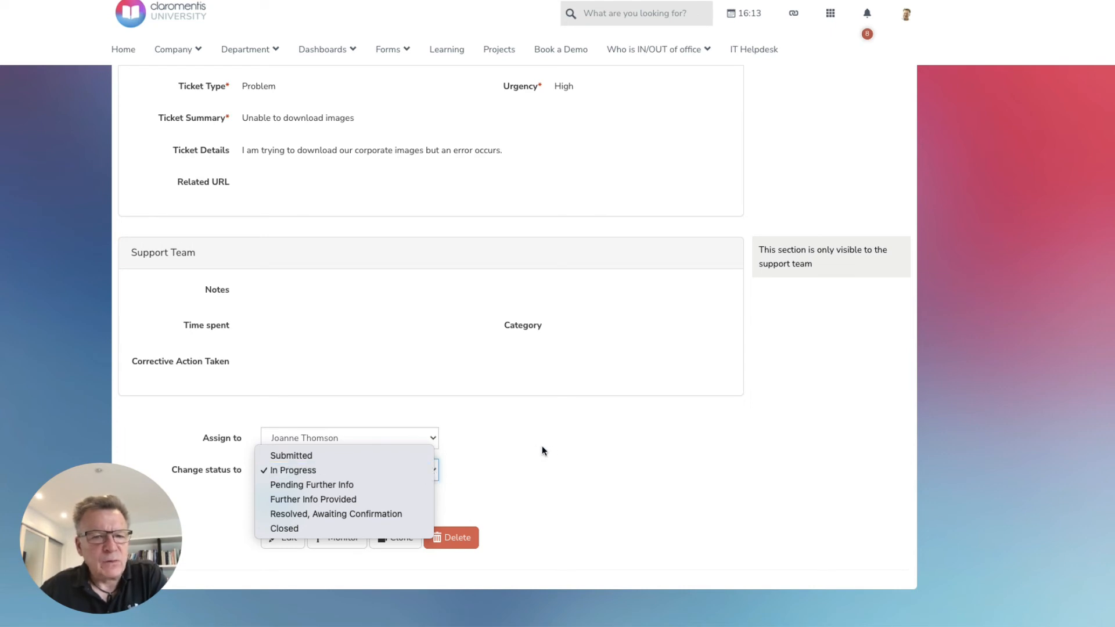
{"action": "left_click", "coordinate": [292, 470]}
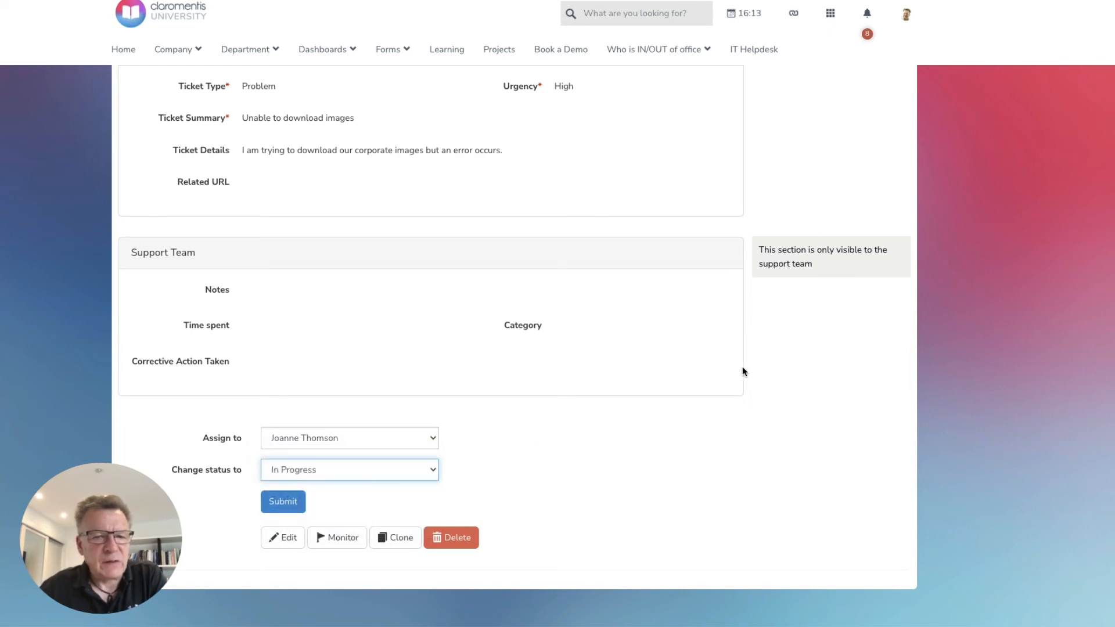